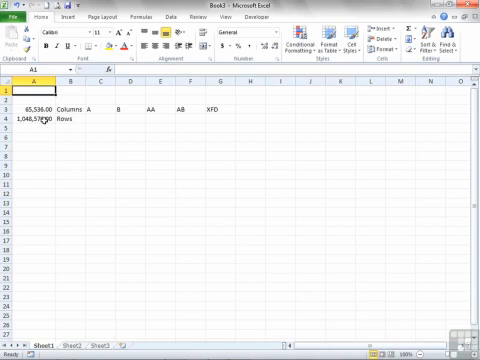
Step: Inspect the formulas behind the column and row counts and the example column letters
click(33, 105)
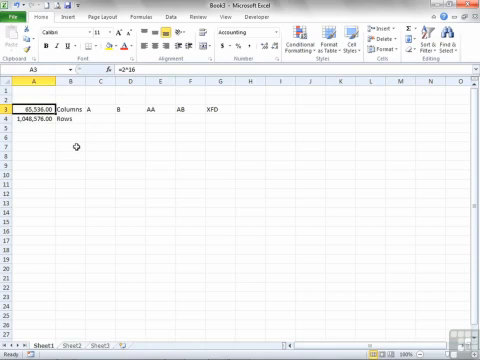
click(127, 112)
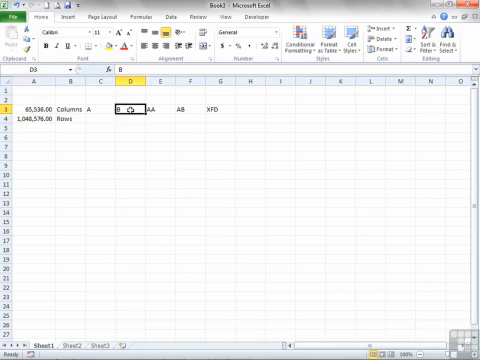
click(160, 110)
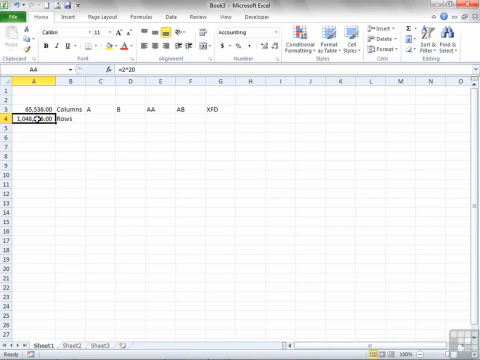
mouse_move(62, 146)
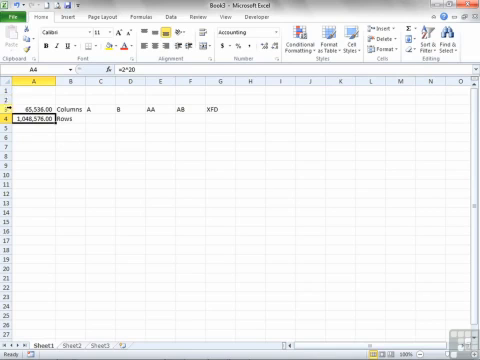
scroll(down, 3)
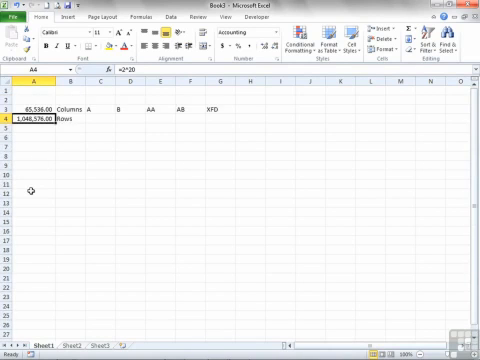
mouse_move(34, 133)
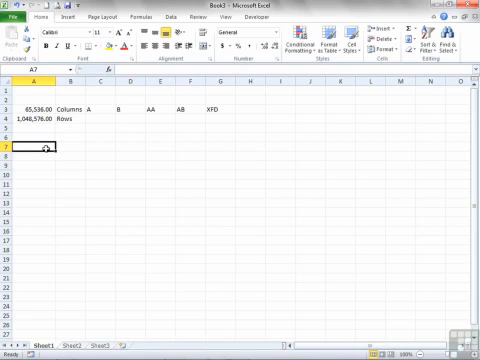
Step: Enter the file extension .xlsx in cell A7
double_click(42, 146)
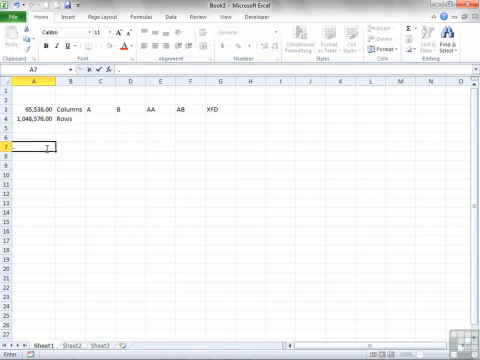
text(.xlsx)
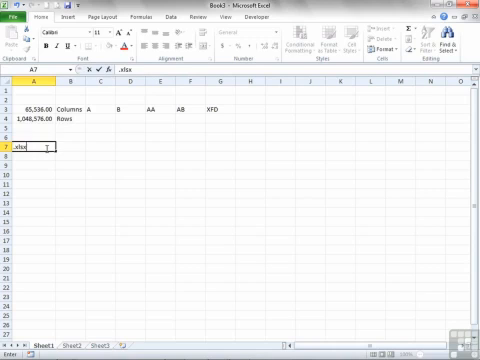
key(Return)
text(.xls)
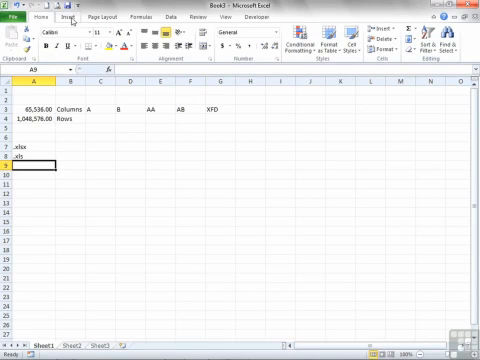
Step: Browse the Page Layout, Formulas, Data and Developer tabs, then return to Home
click(64, 17)
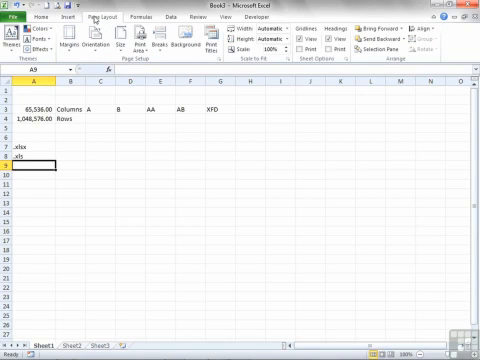
click(133, 17)
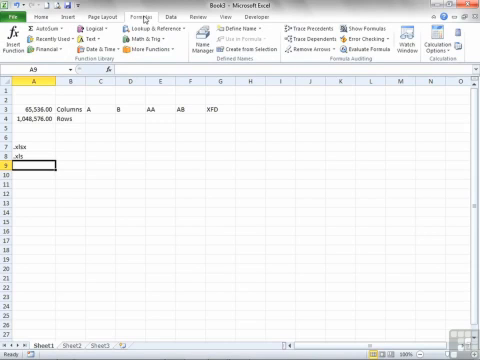
click(158, 16)
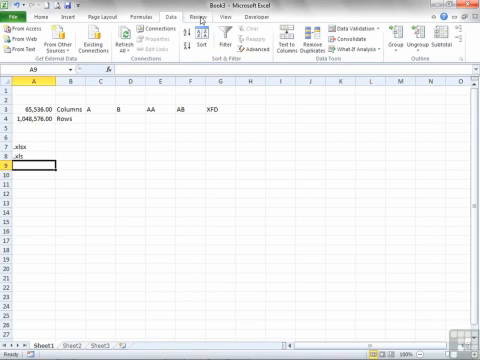
click(189, 17)
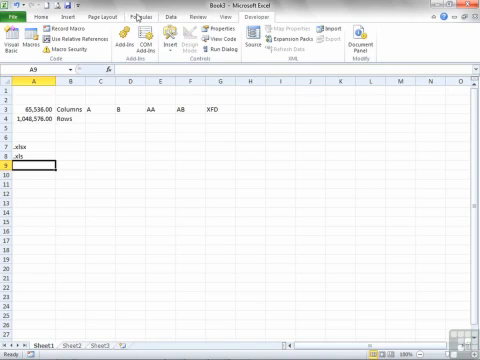
click(42, 16)
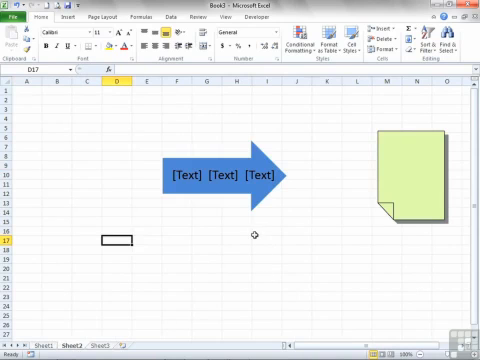
click(220, 180)
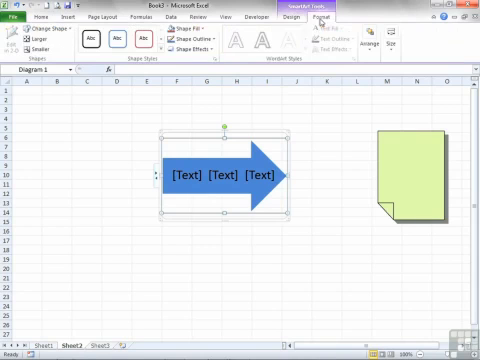
click(412, 182)
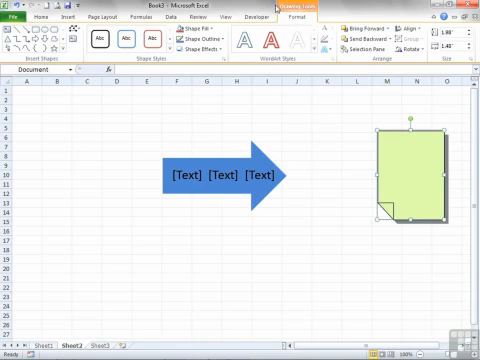
click(325, 117)
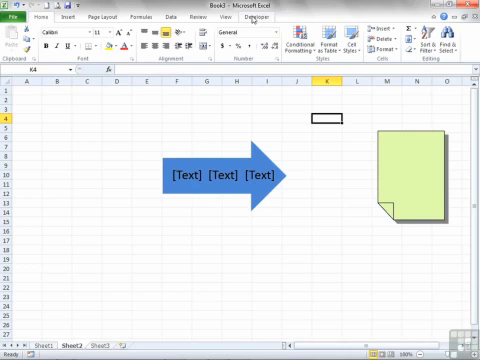
click(211, 17)
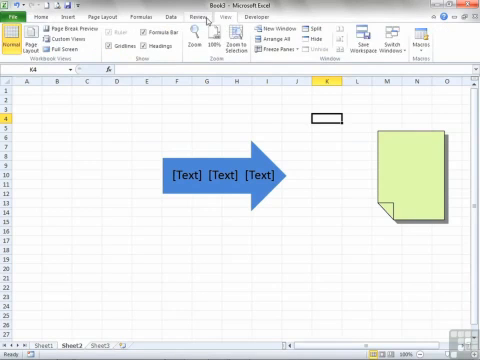
click(115, 17)
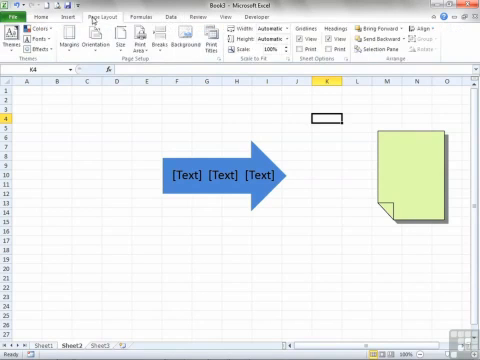
click(38, 16)
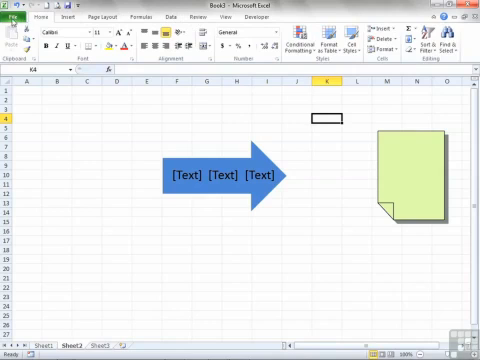
click(18, 17)
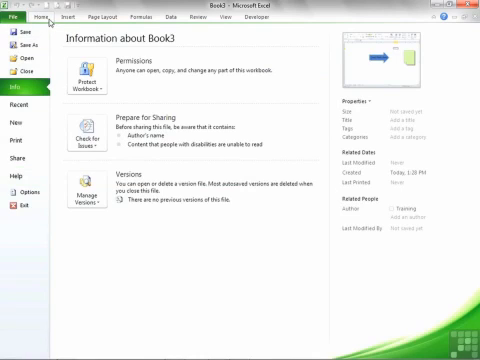
click(38, 17)
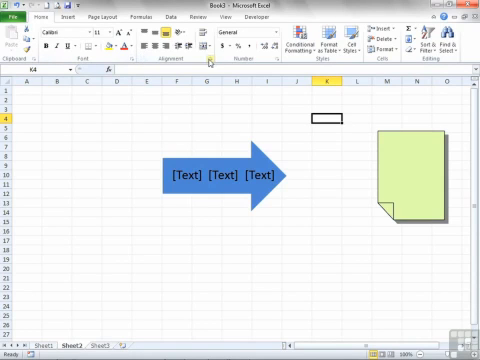
mouse_move(419, 64)
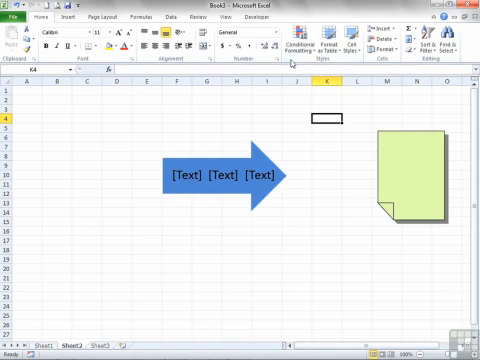
mouse_move(285, 63)
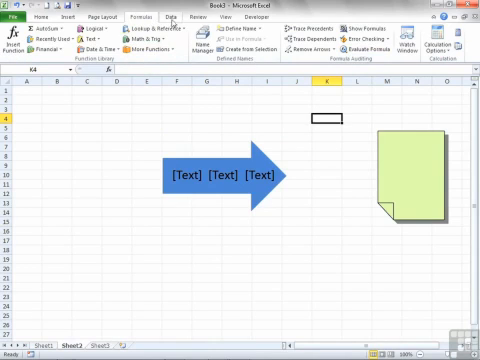
Step: Display the Data tab's external data, sort, filter and data tools commands
click(176, 17)
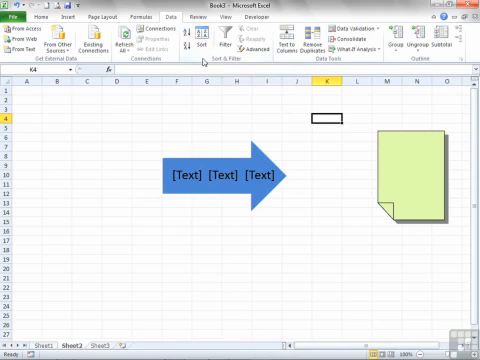
mouse_move(232, 62)
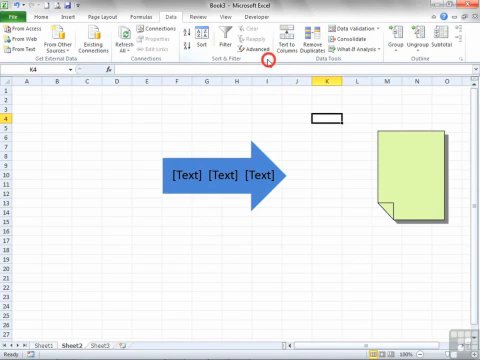
mouse_move(262, 62)
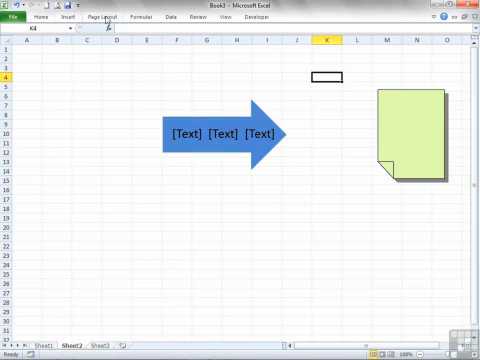
Step: Re-expand the ribbon, check the column and row count formulas, and return to Home
click(65, 17)
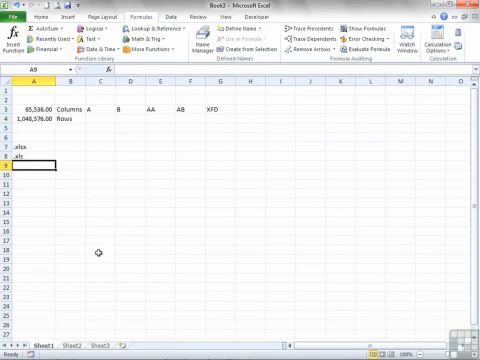
click(30, 103)
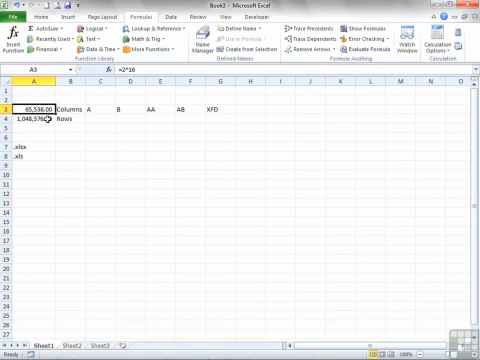
click(38, 128)
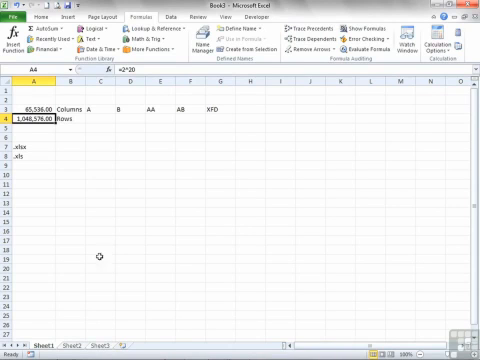
click(37, 17)
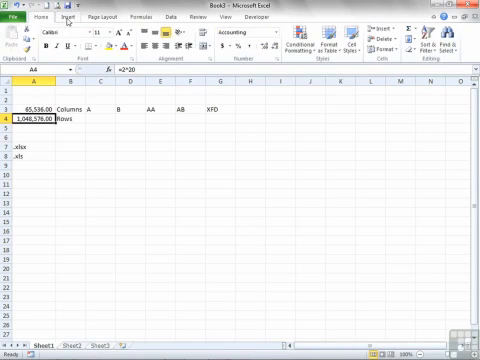